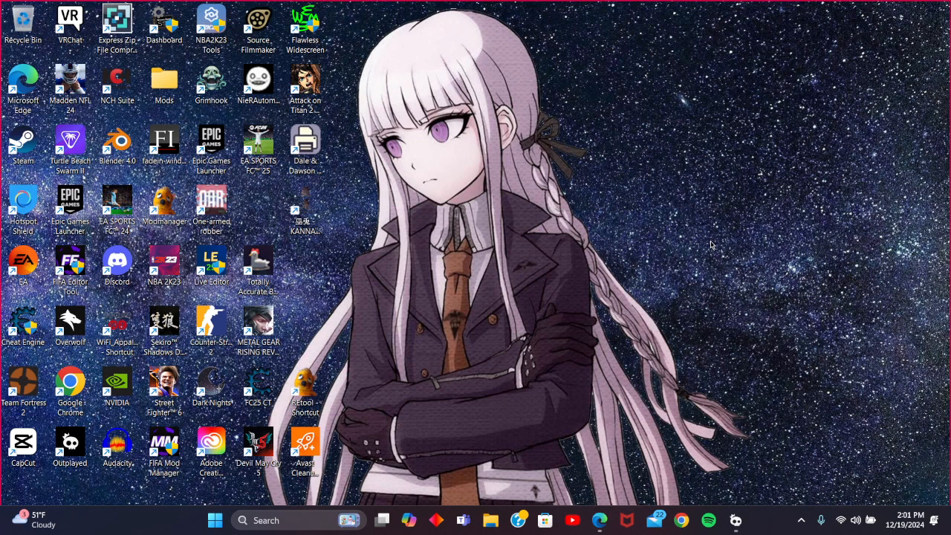
mouse_move(676, 302)
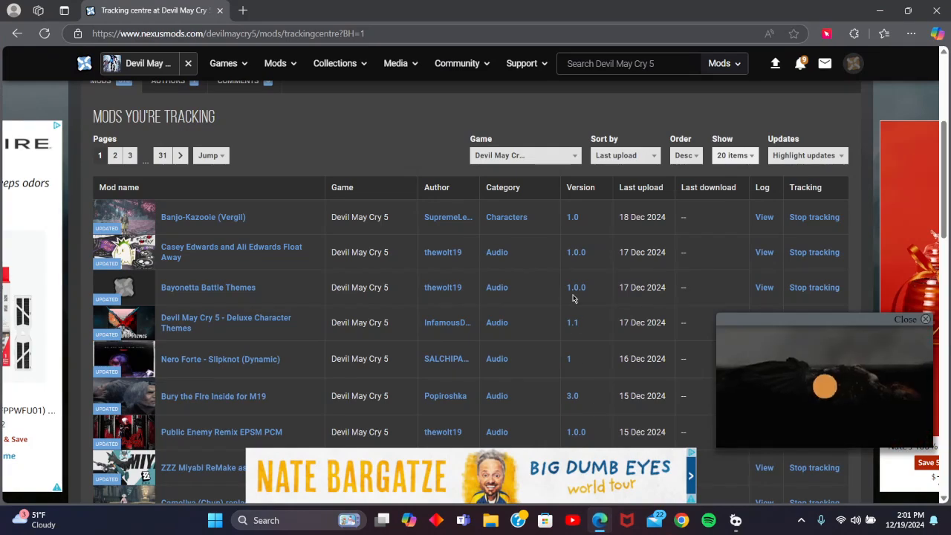
Switch to page 2 of tracked DMC5 mods and scroll down to Raiden Mei replaces Virgil
scroll("down", 3)
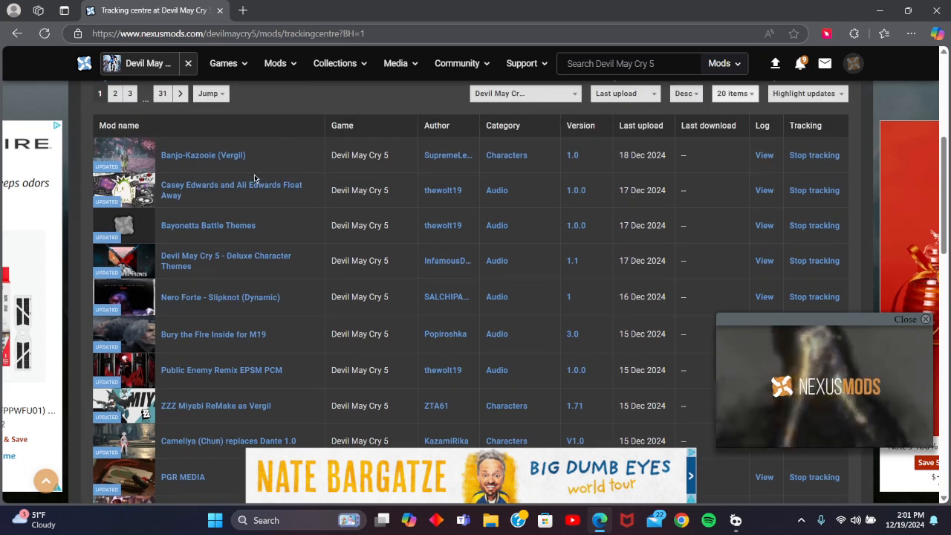
scroll("down", 3)
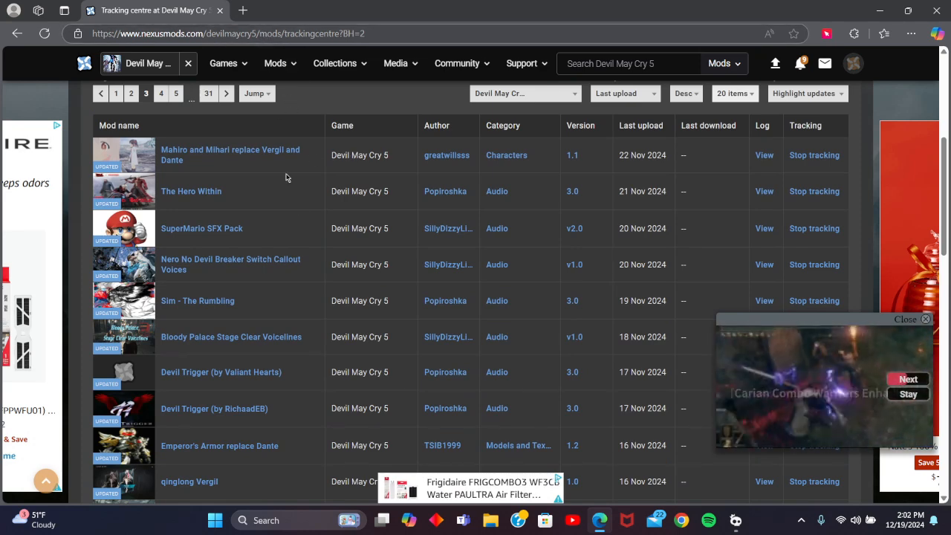
left_click(853, 63)
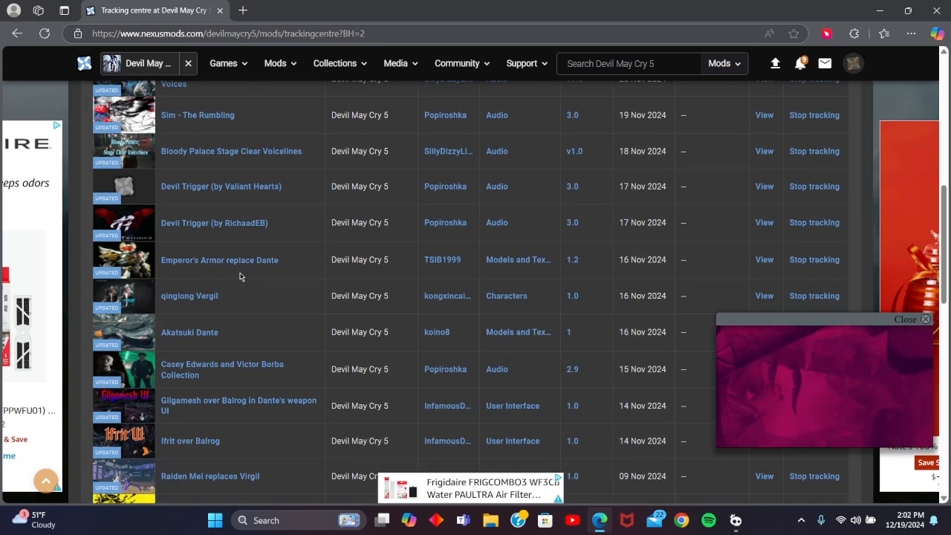
scroll("down", 3)
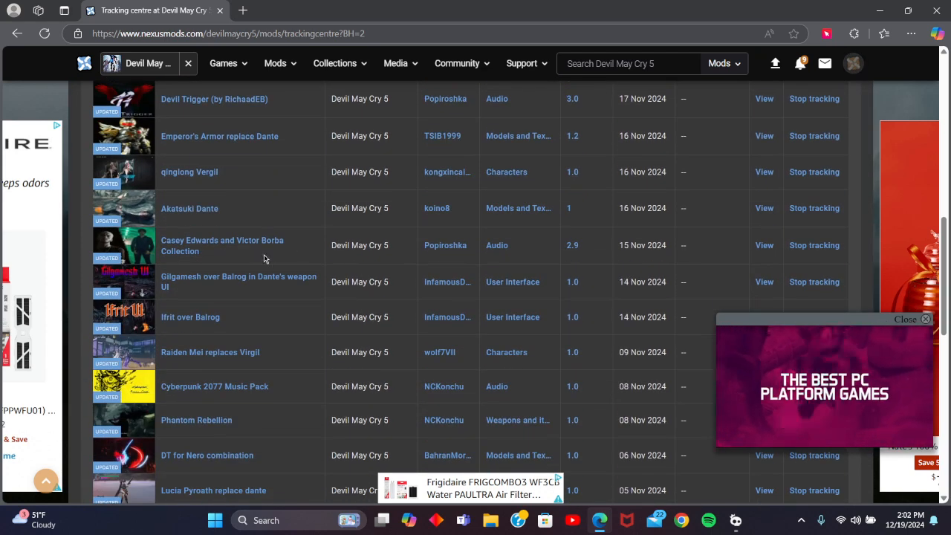
scroll("down", 3)
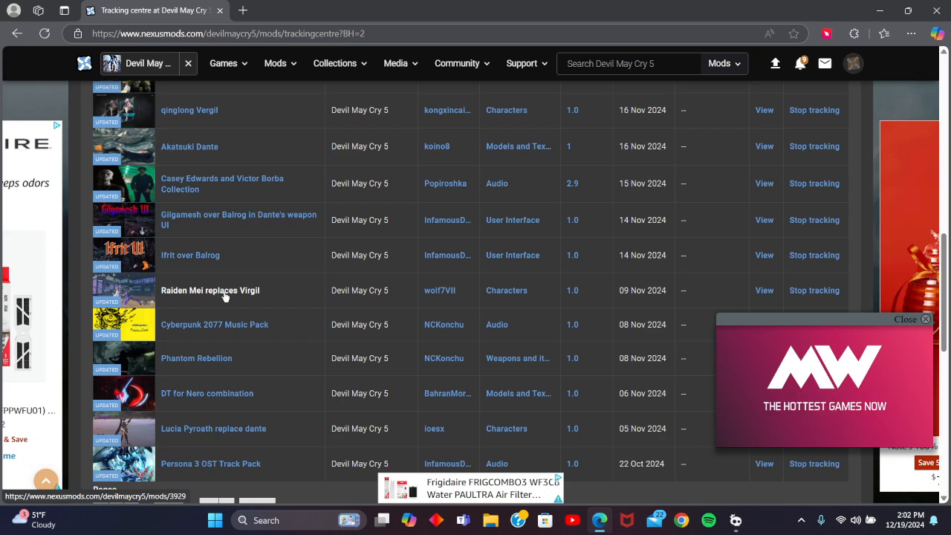
Download the 112.6MB Raiden Mei-3929-1-0-1731148265.rar from the mod's Files section
left_click(210, 291)
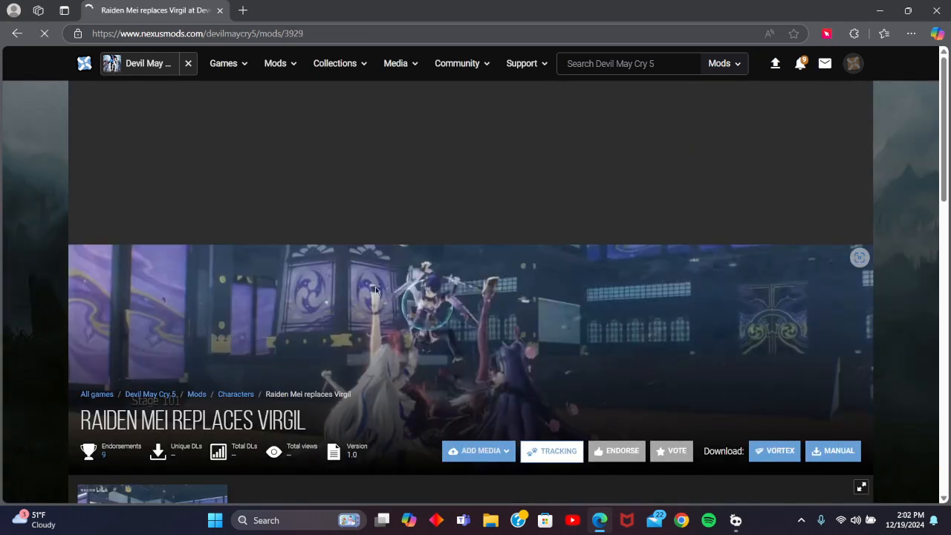
scroll("down", 3)
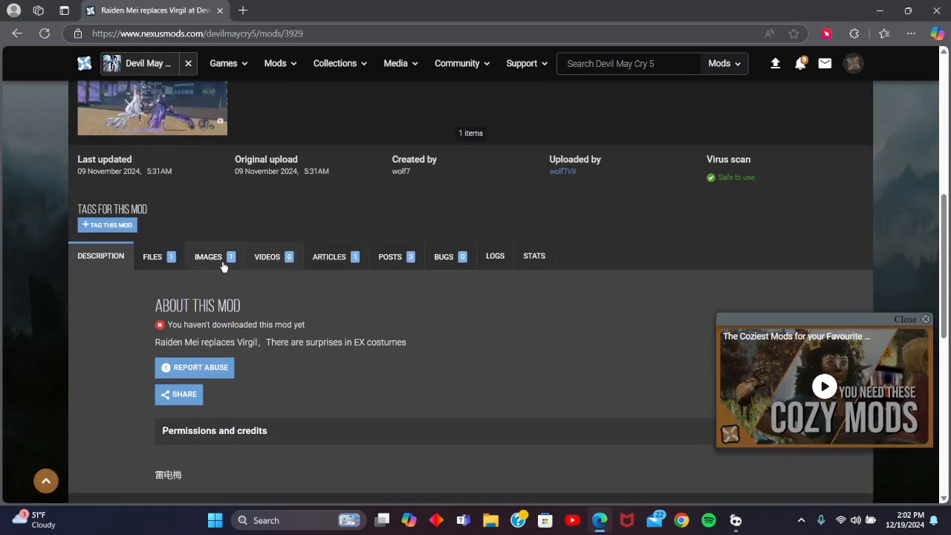
left_click(152, 256)
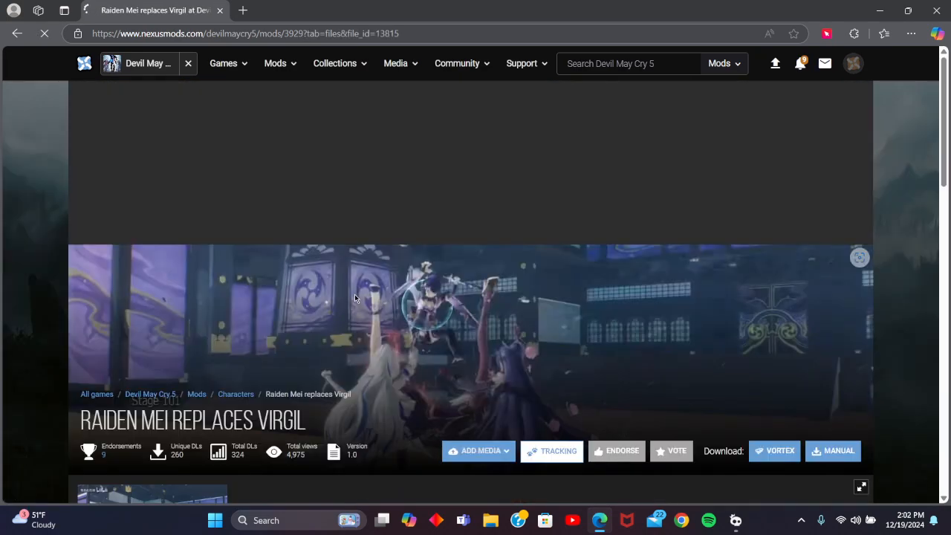
left_click(832, 450)
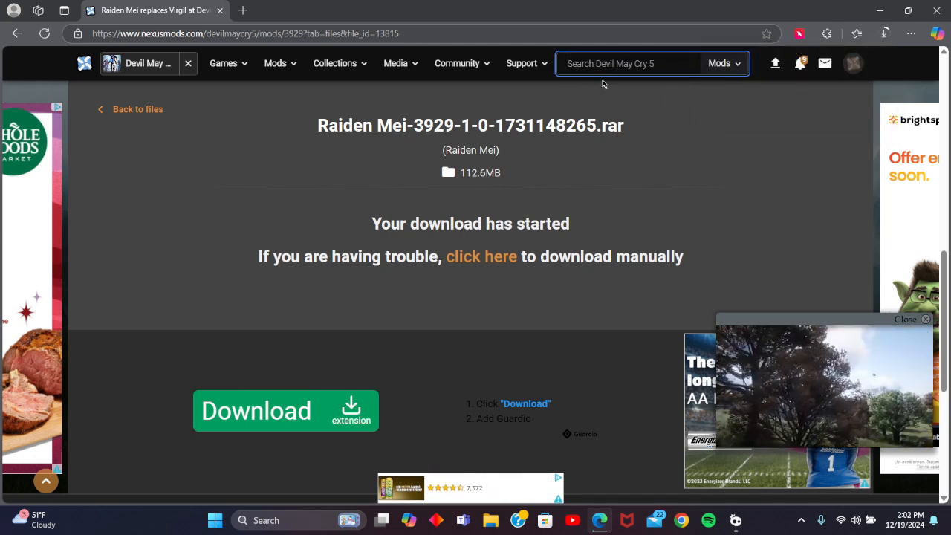
Search 'fluffy', open Fluffy Manager 5000, and preview its first screenshot
type("fluffy")
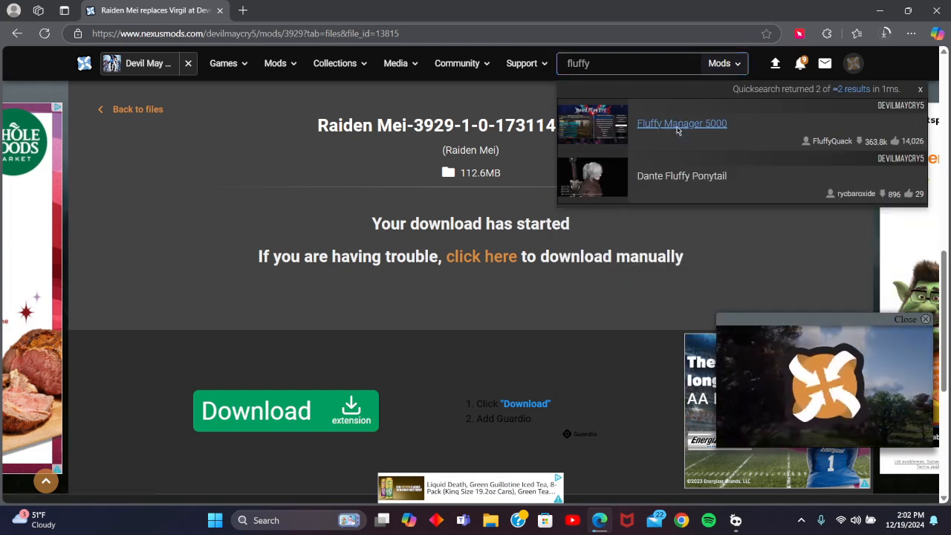
left_click(681, 123)
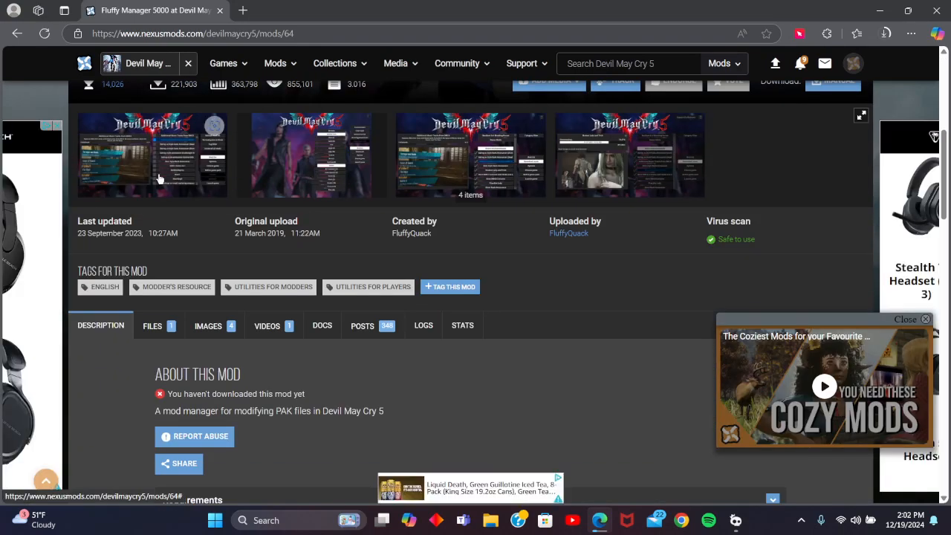
left_click(152, 156)
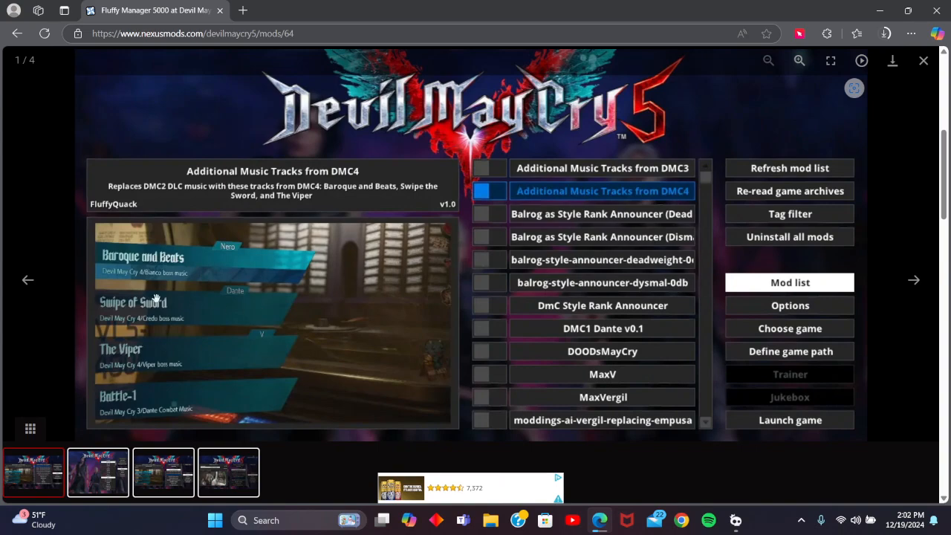
left_click(914, 280)
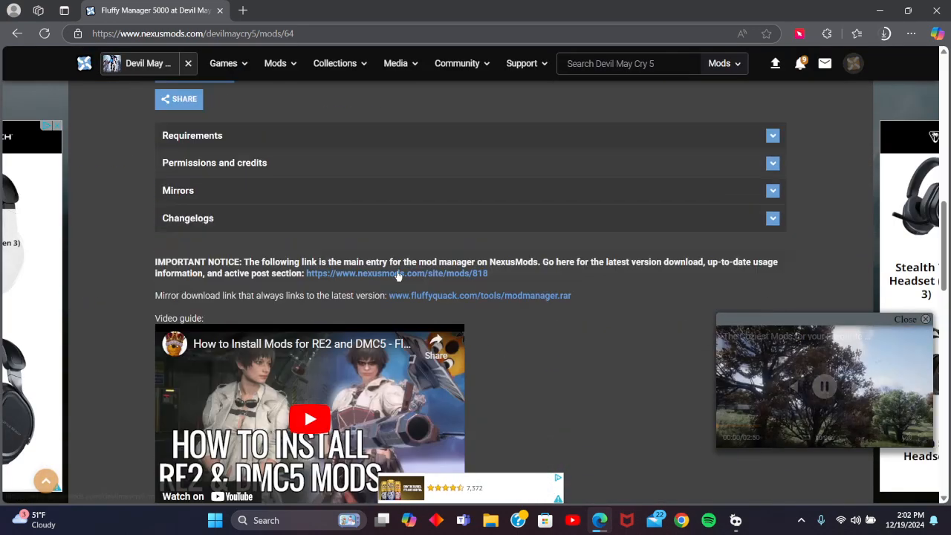
Read through the Fluffy Manager 5000 description, then check recent downloads
scroll("down", 3)
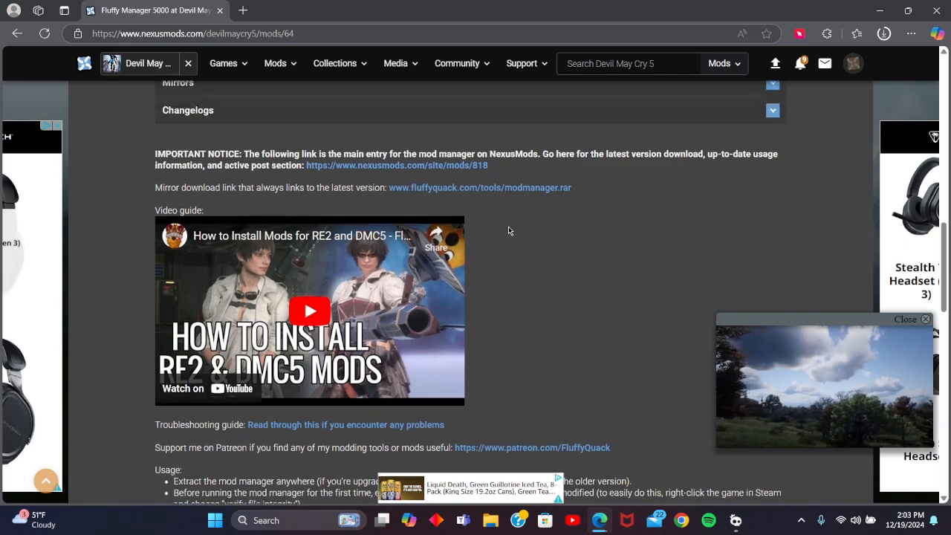
scroll("up", 3)
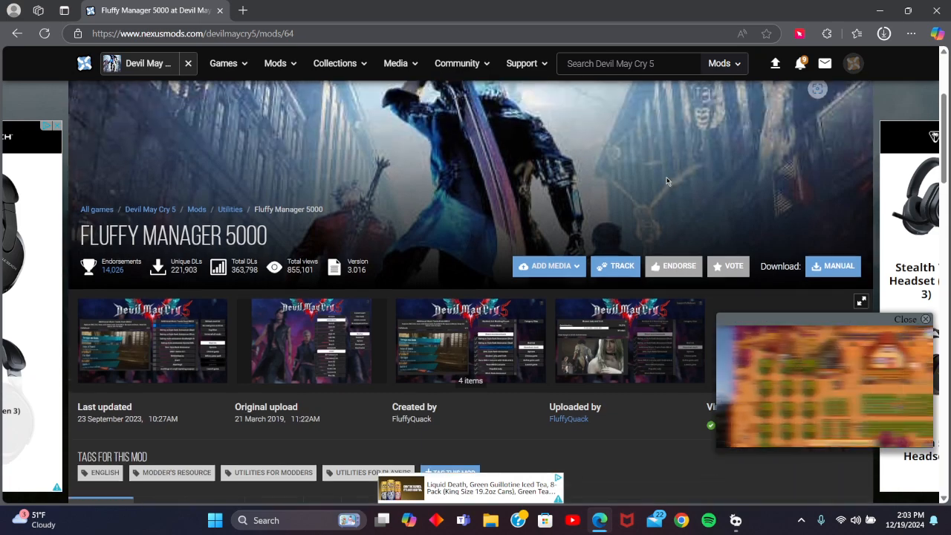
scroll("down", 3)
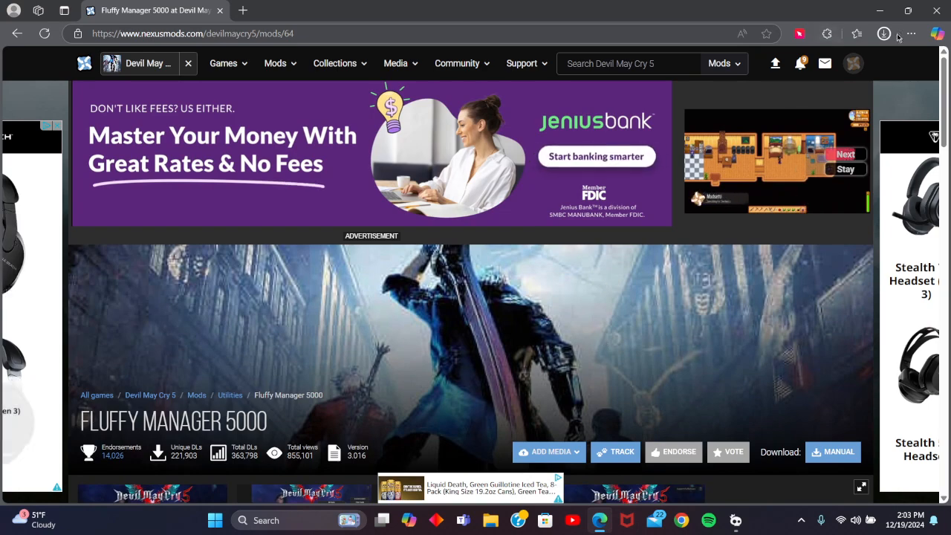
left_click(884, 34)
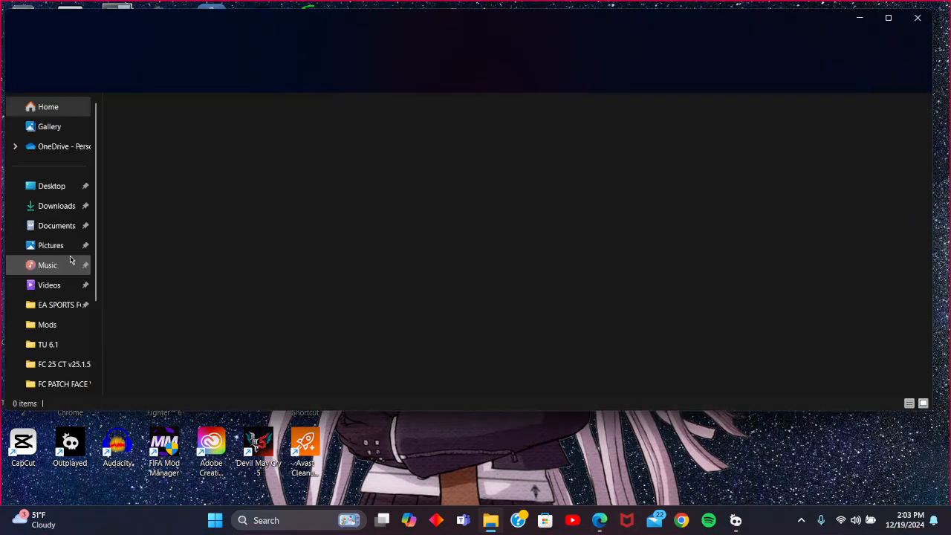
Select the downloaded Raiden Mei-3929-1-0-1731148265.rar in the Downloads folder
left_click(57, 206)
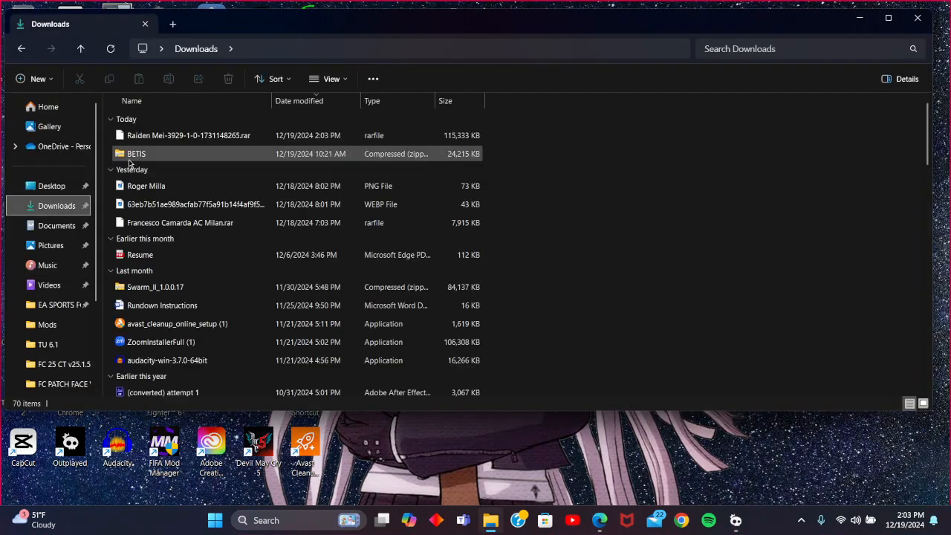
left_click(188, 135)
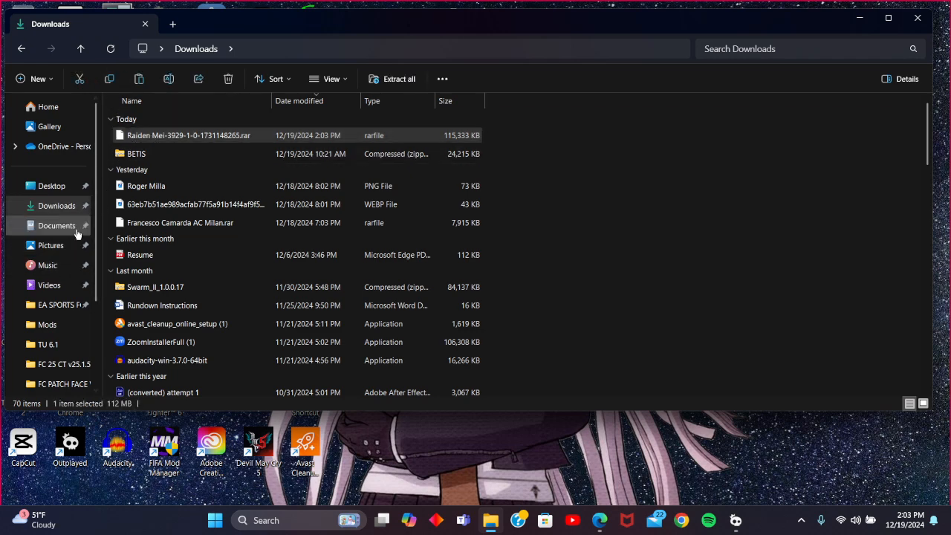
scroll("down", 3)
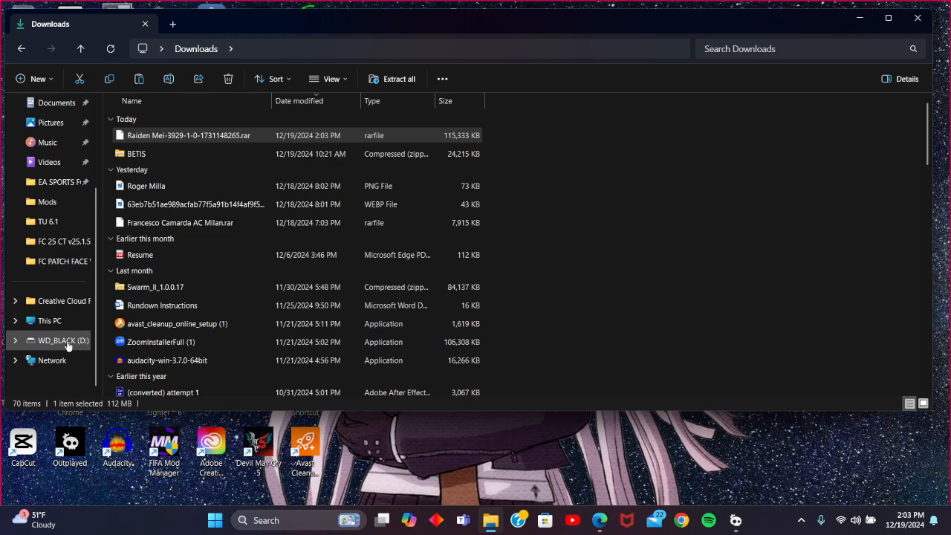
Open D:\DMC 5 Mods\Vergil Replacements\Vergil Character With Voice Replacements\CHN Voices\Raiden Mei
left_click(63, 340)
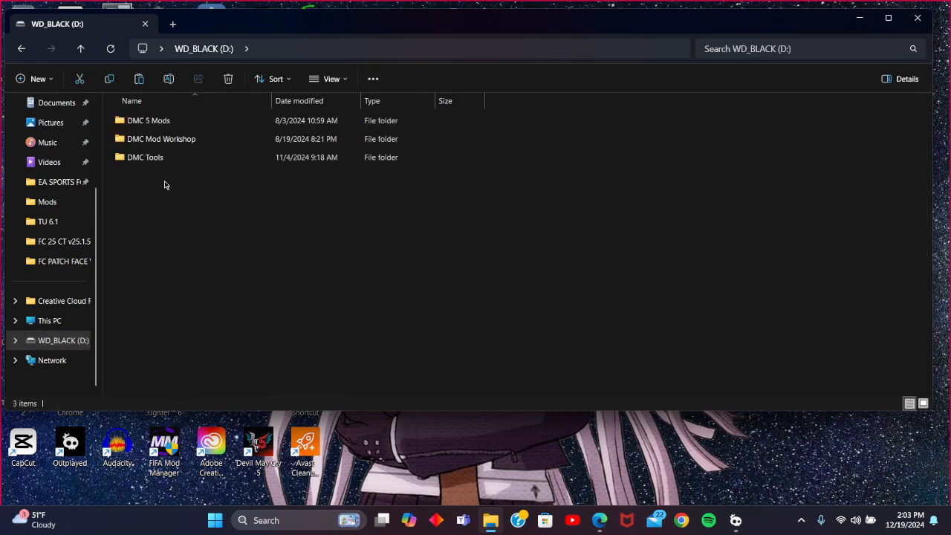
double_click(149, 120)
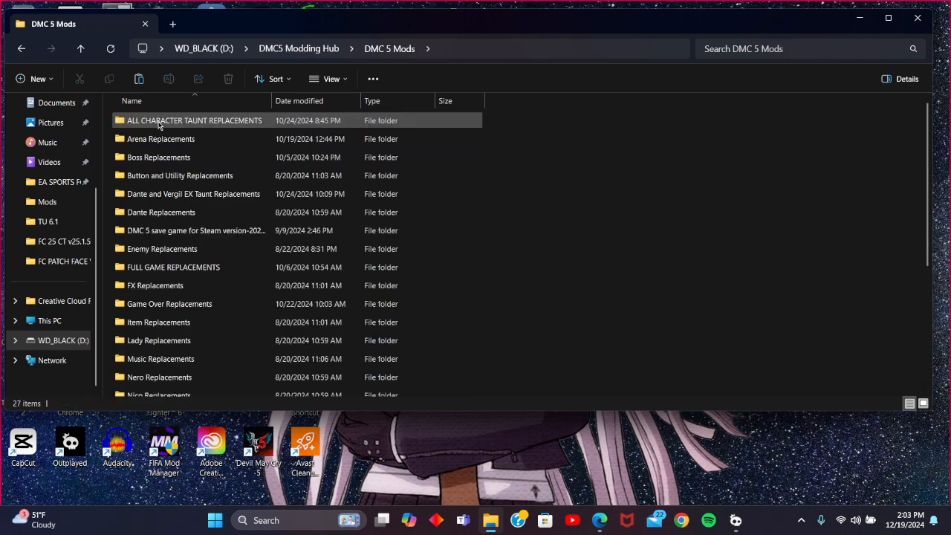
scroll("down", 3)
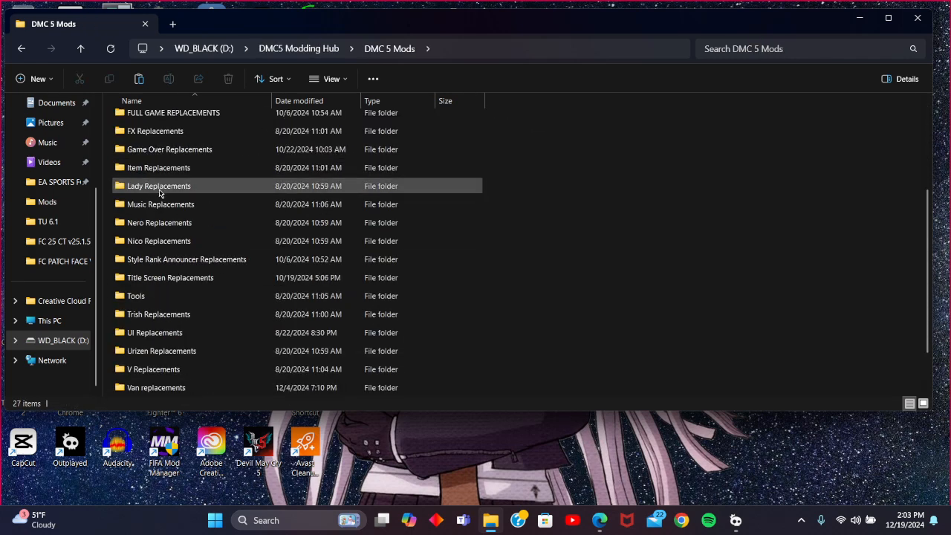
scroll("down", 3)
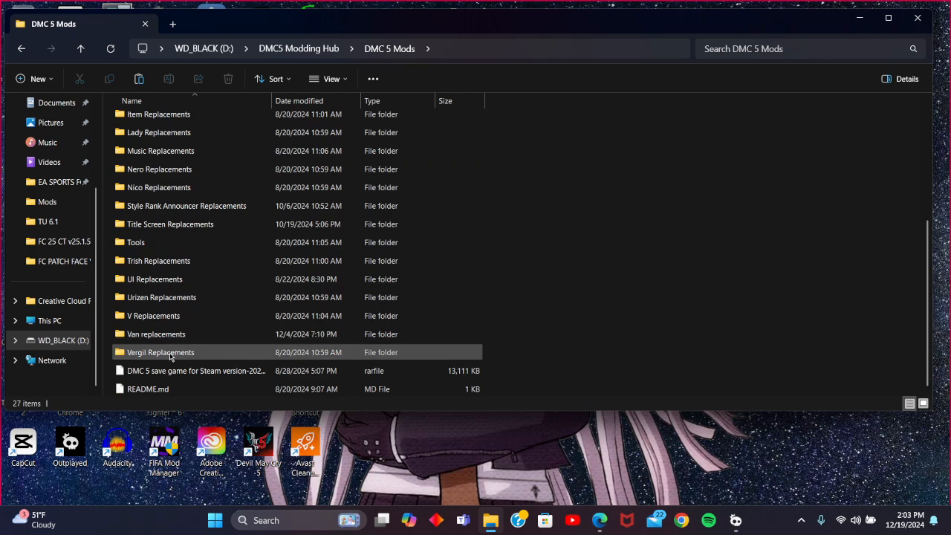
double_click(161, 352)
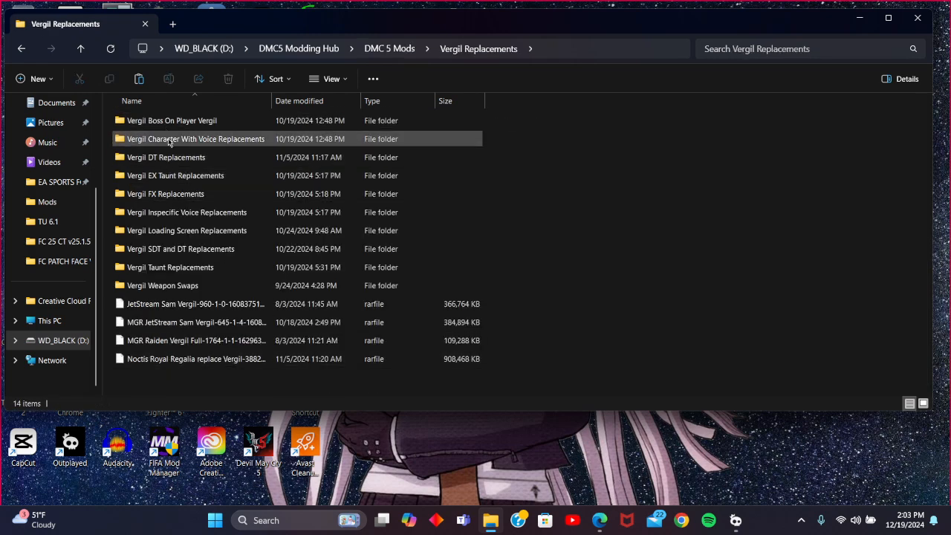
double_click(195, 139)
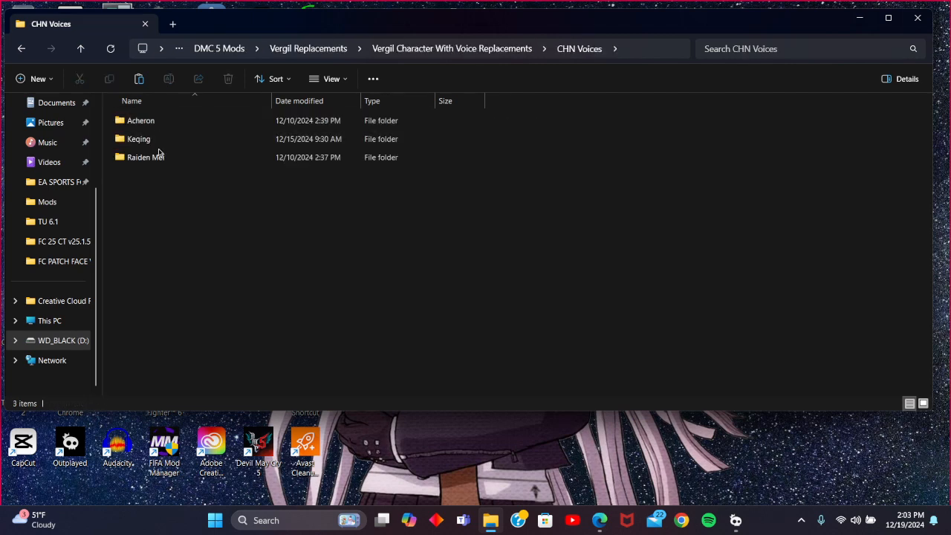
double_click(147, 157)
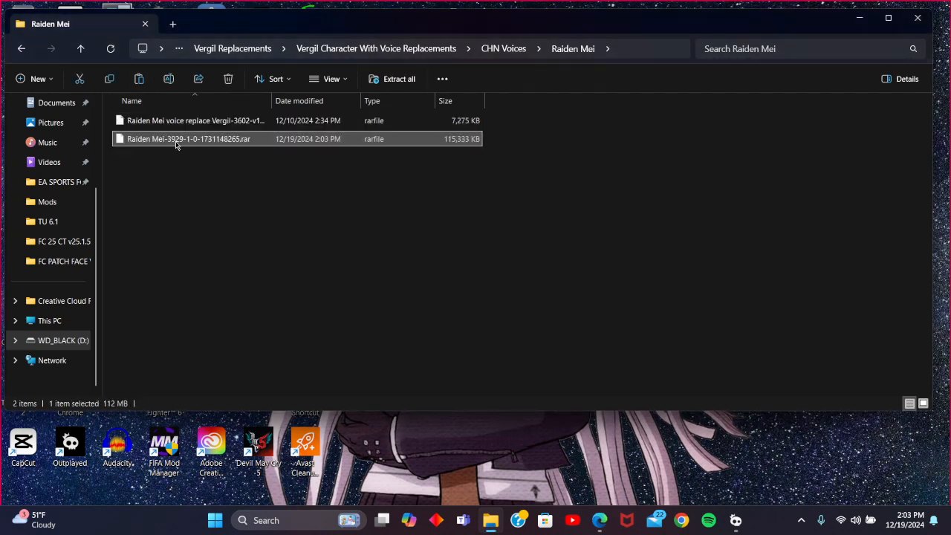
mouse_move(171, 141)
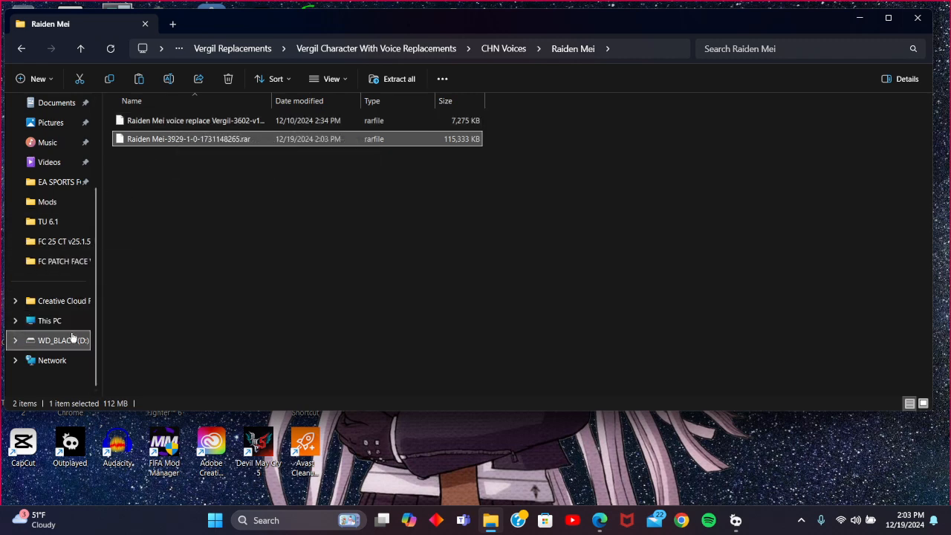
Paste the Raiden Mei archive into DMC Tools\Fluffy Mod Manager\Games\DMC5\Mods on drive D
left_click(63, 340)
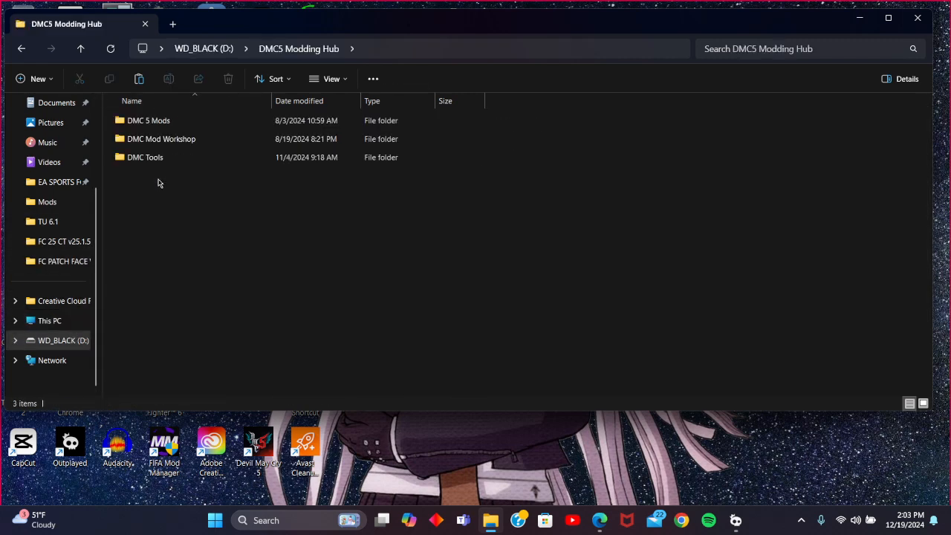
left_click(145, 157)
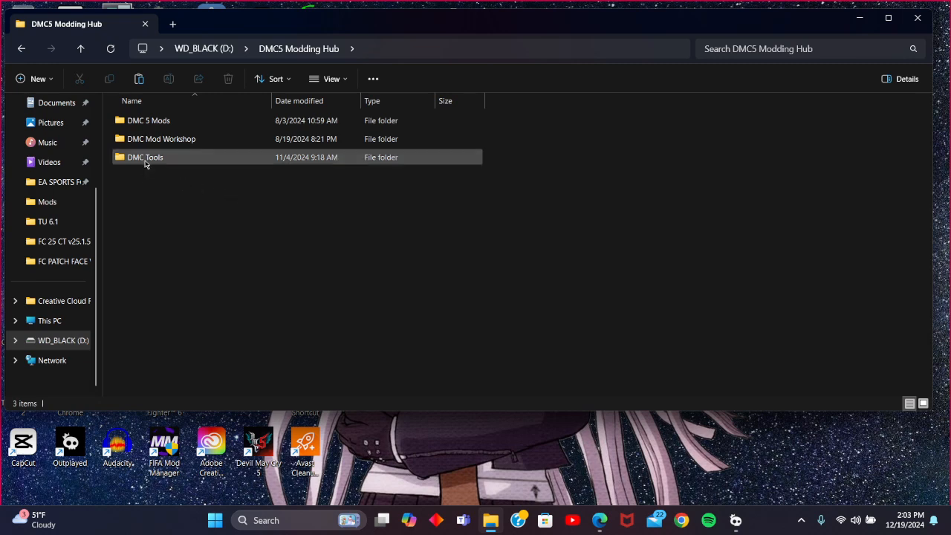
double_click(145, 157)
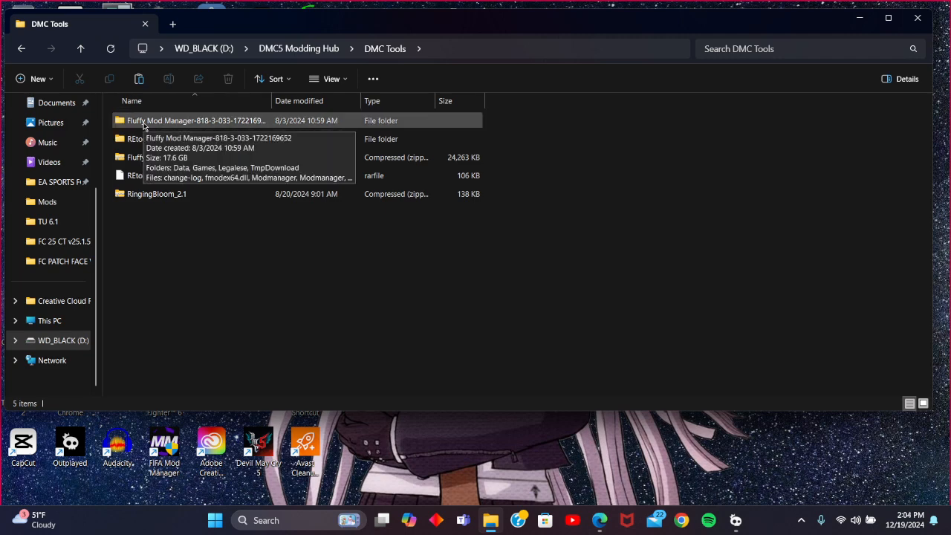
left_click(197, 121)
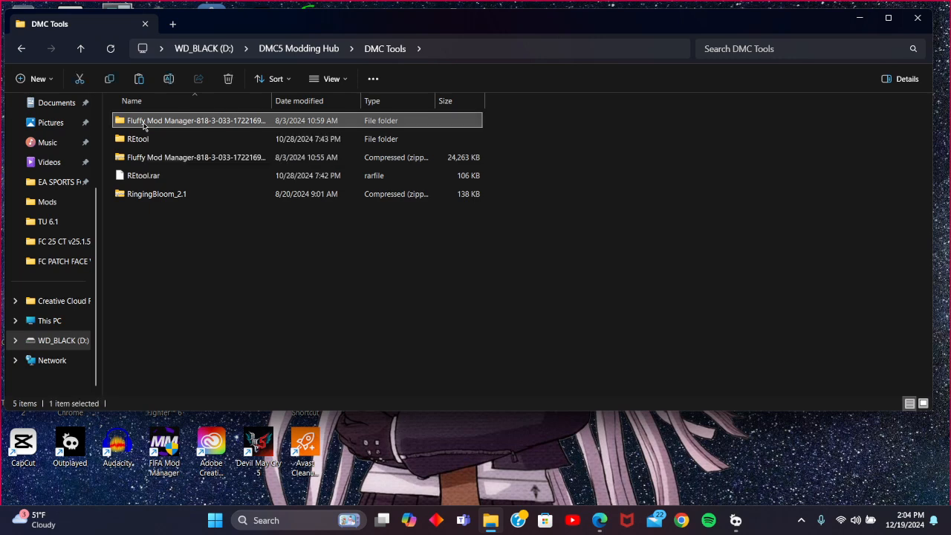
double_click(196, 120)
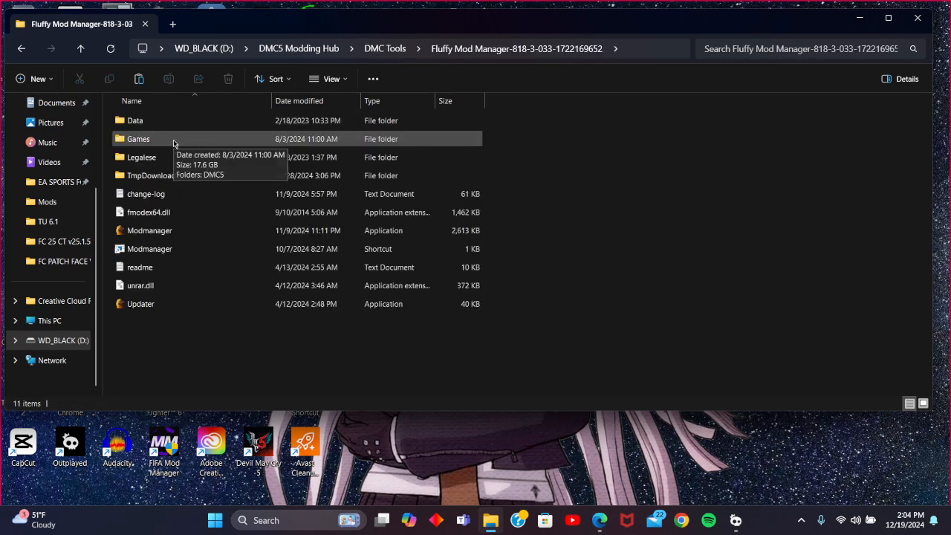
double_click(138, 139)
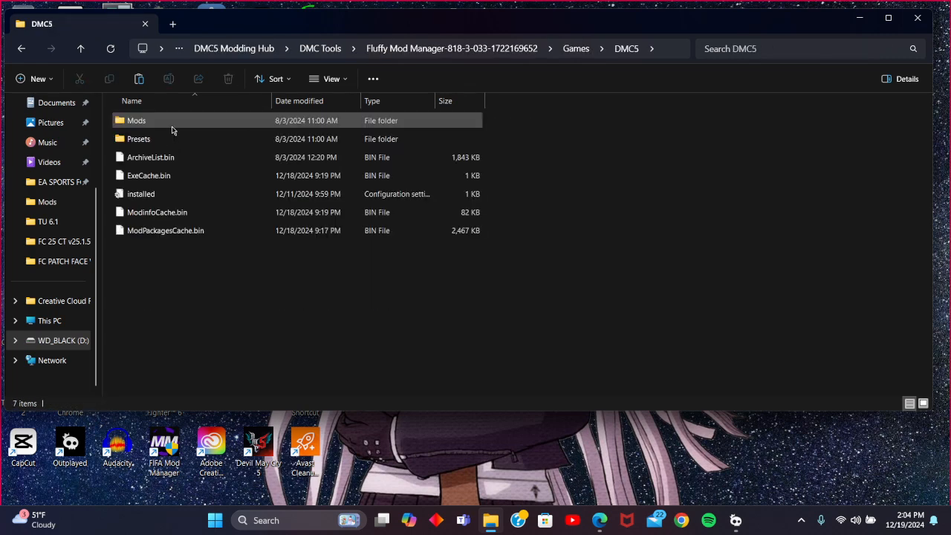
double_click(136, 120)
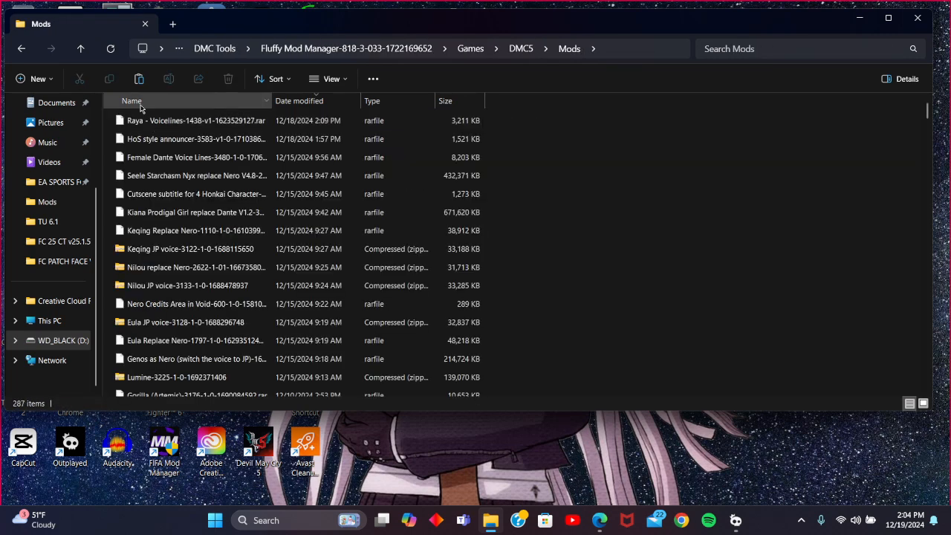
mouse_move(139, 78)
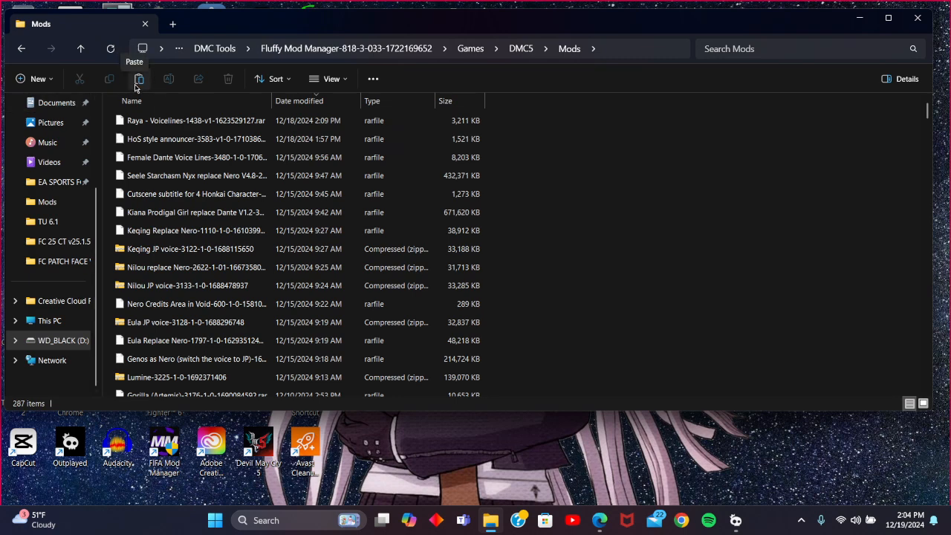
left_click(223, 176)
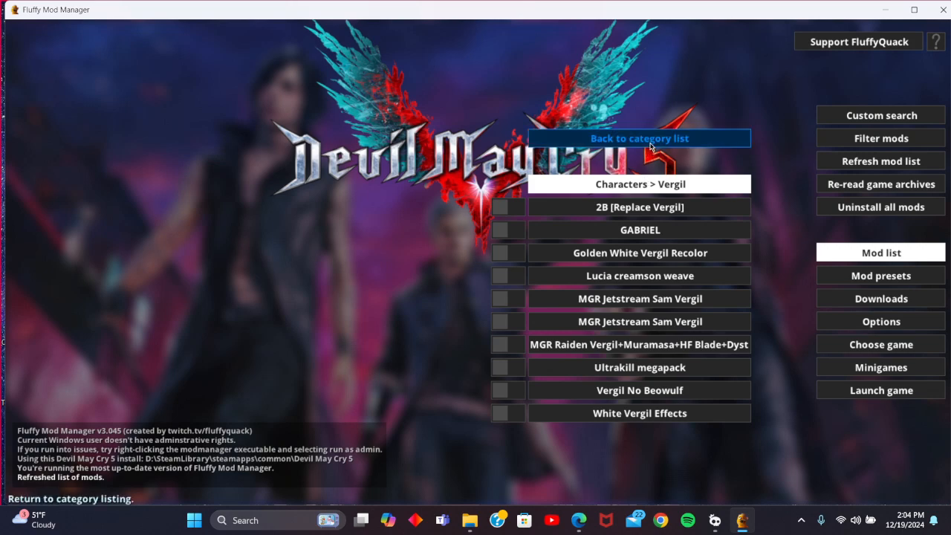
Return to the category list and scroll through the Models mods
left_click(639, 138)
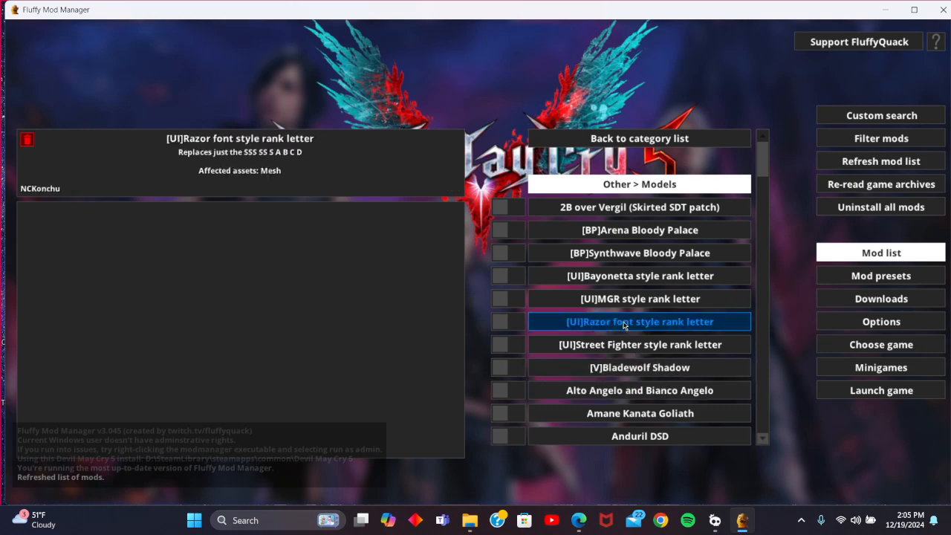
scroll("down", 3)
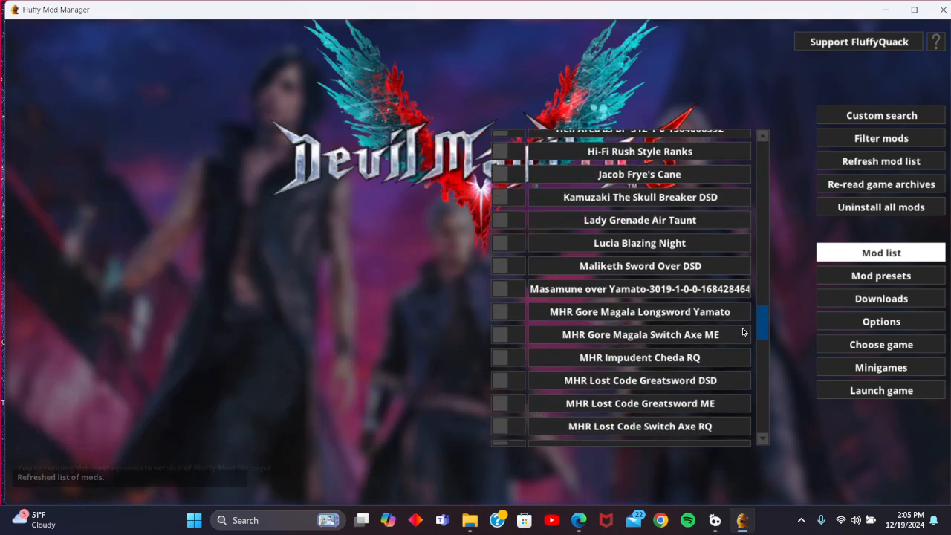
scroll("down", 3)
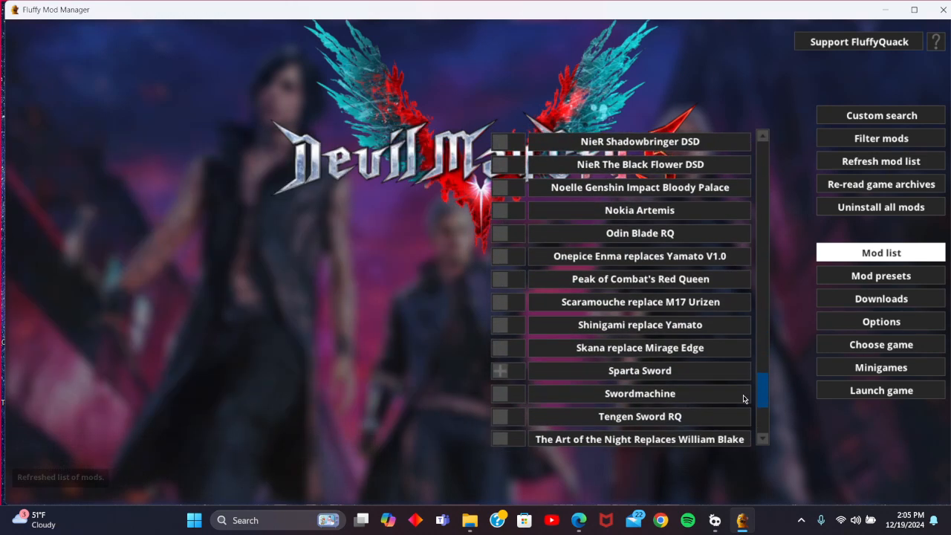
scroll("down", 3)
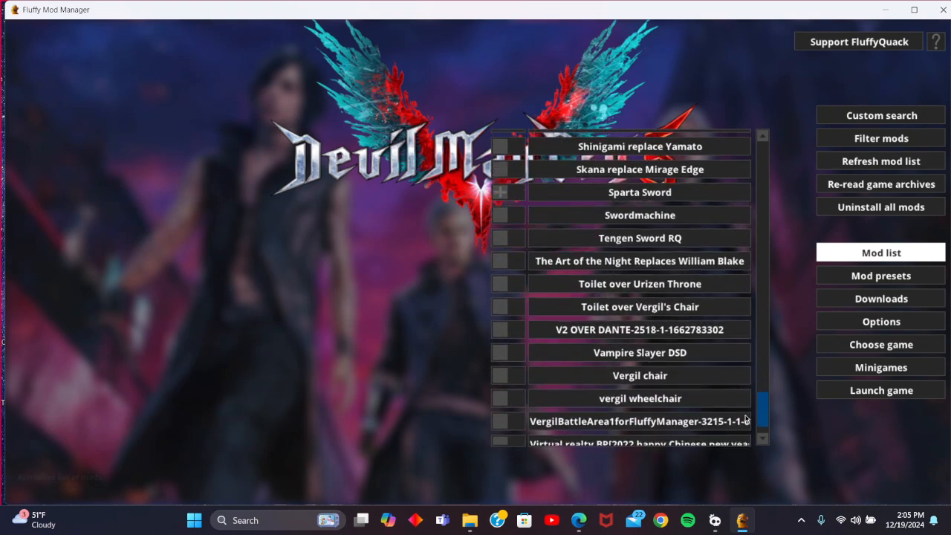
scroll("down", 3)
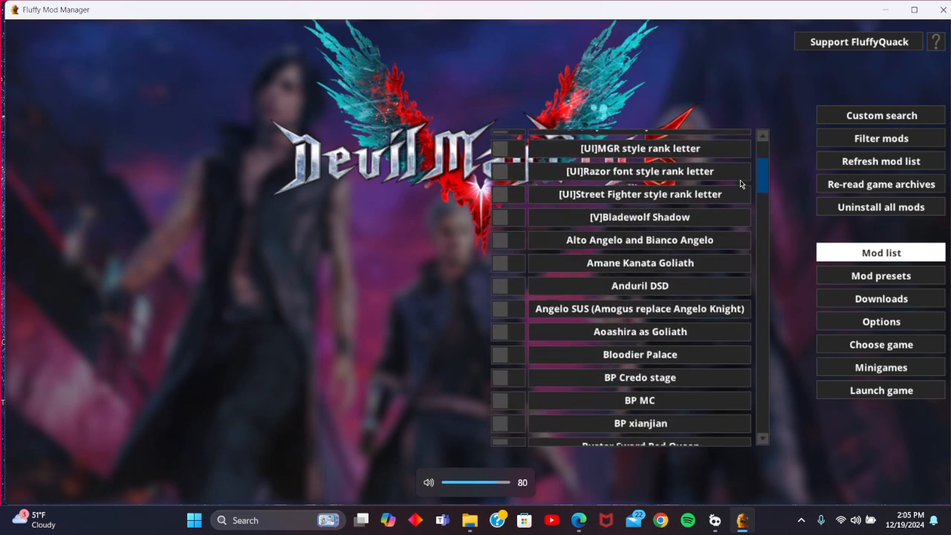
Go back to categories and open Multiple, where Raiden Mei-3929 is listed
left_click(880, 138)
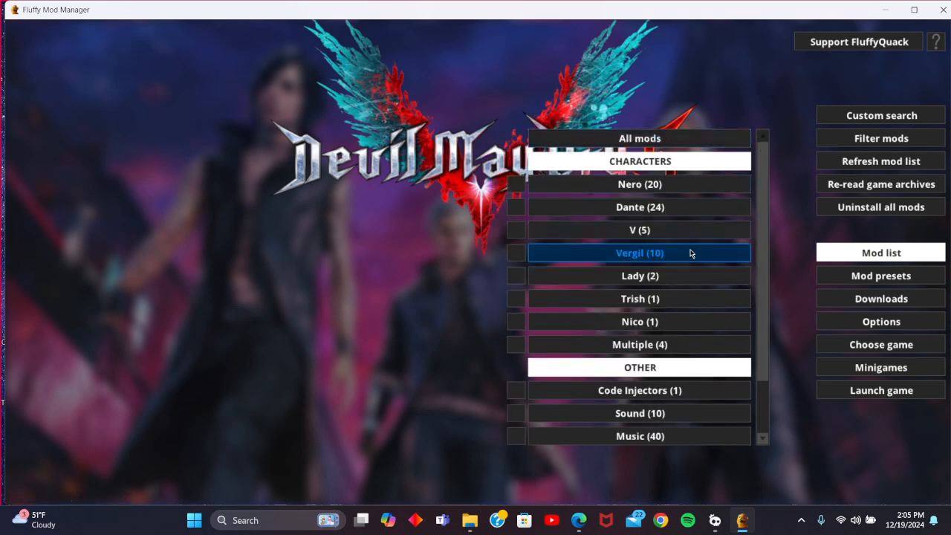
left_click(640, 344)
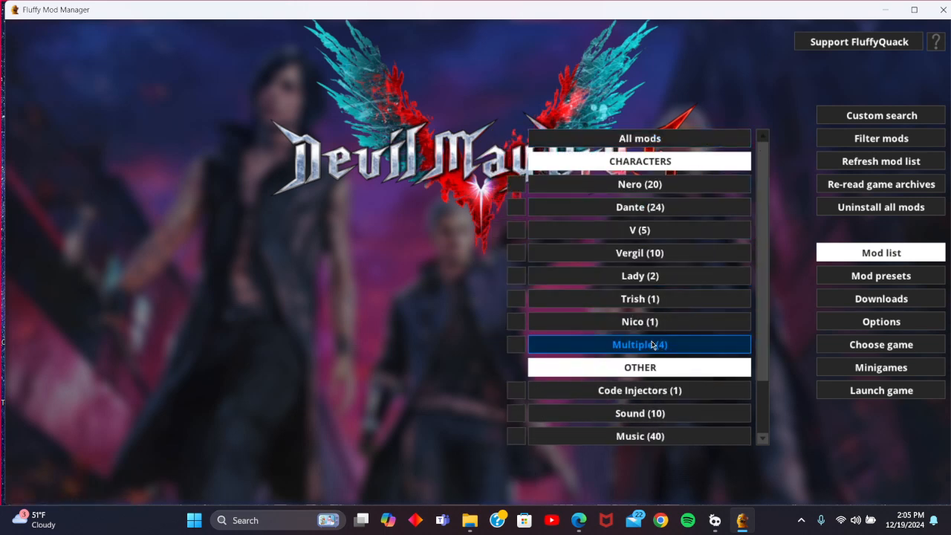
scroll("down", 3)
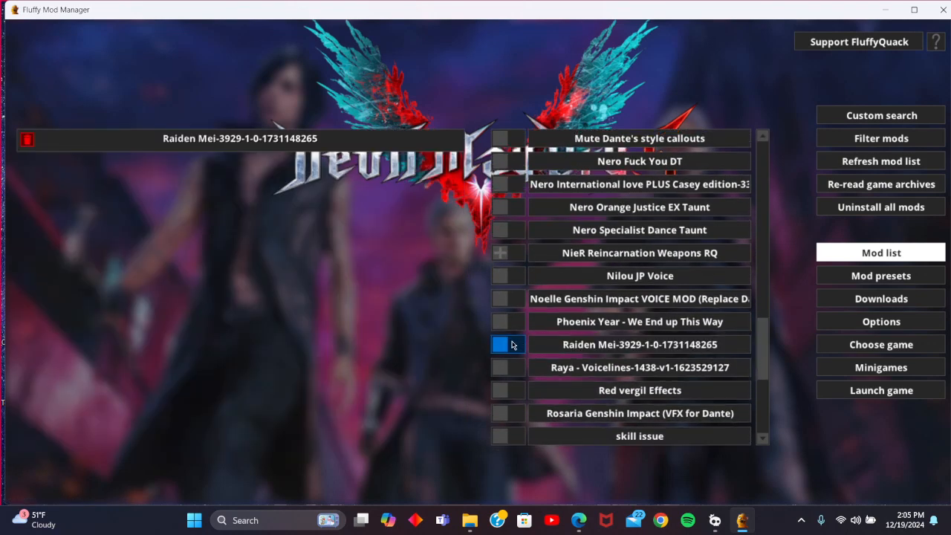
left_click(508, 345)
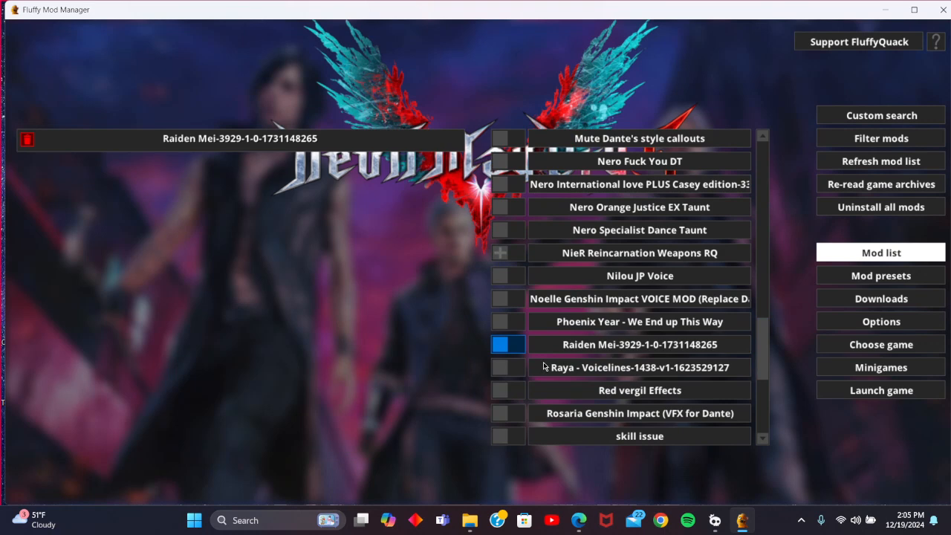
mouse_move(546, 348)
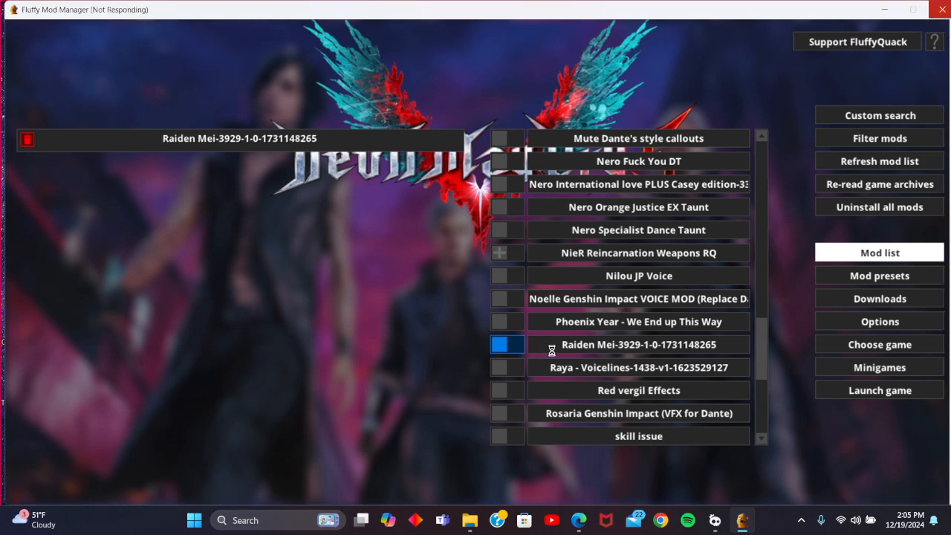
mouse_move(702, 379)
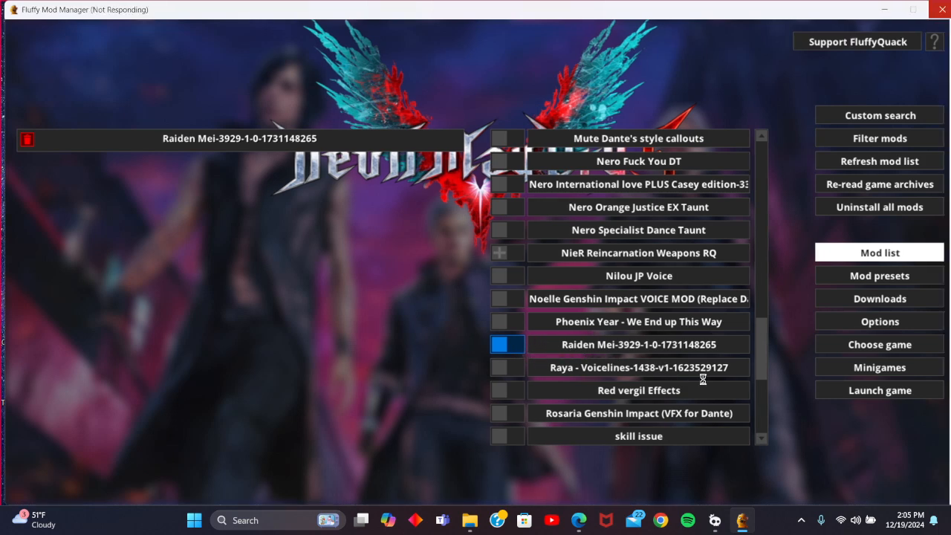
mouse_move(607, 362)
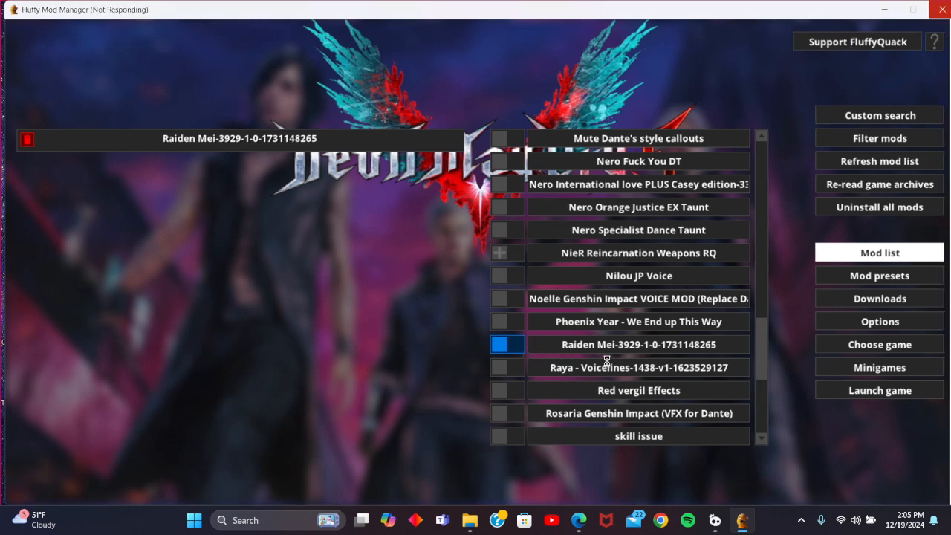
left_click(508, 344)
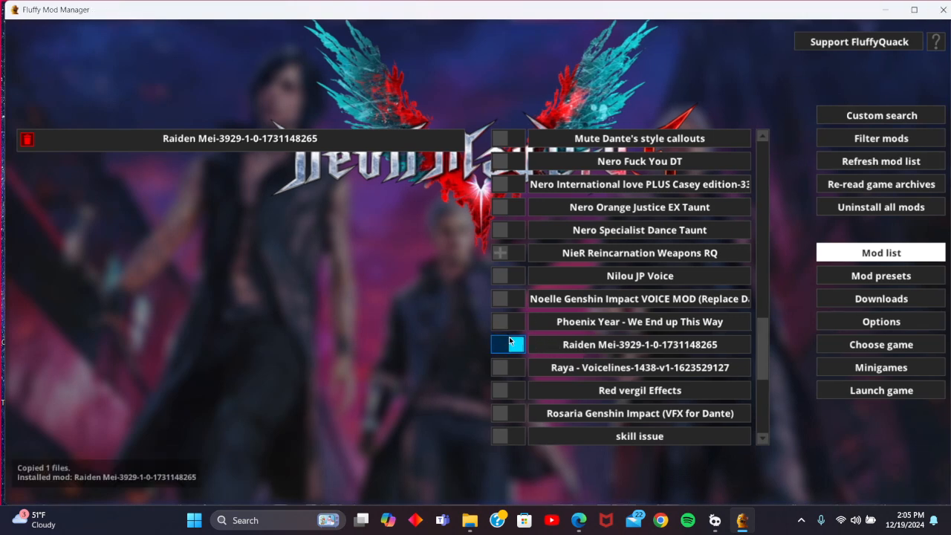
left_click(507, 344)
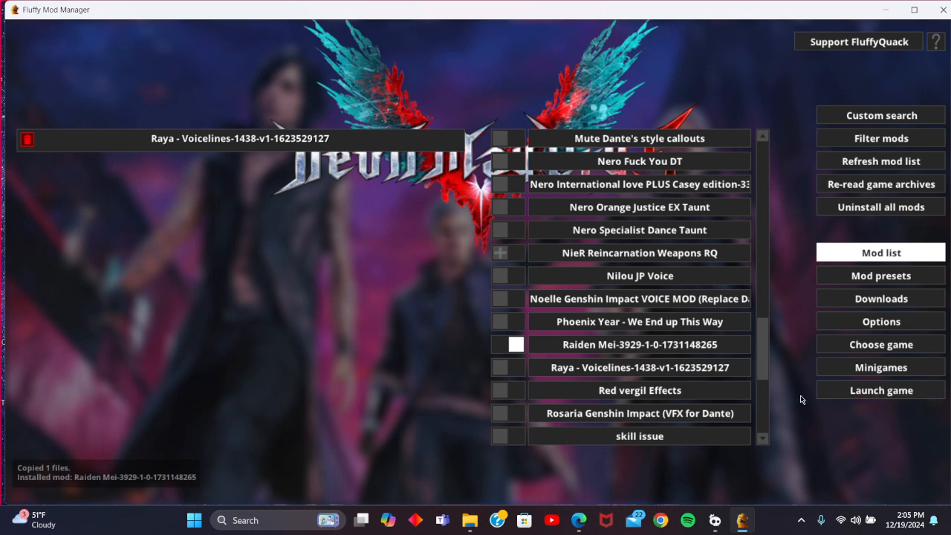
mouse_move(881, 390)
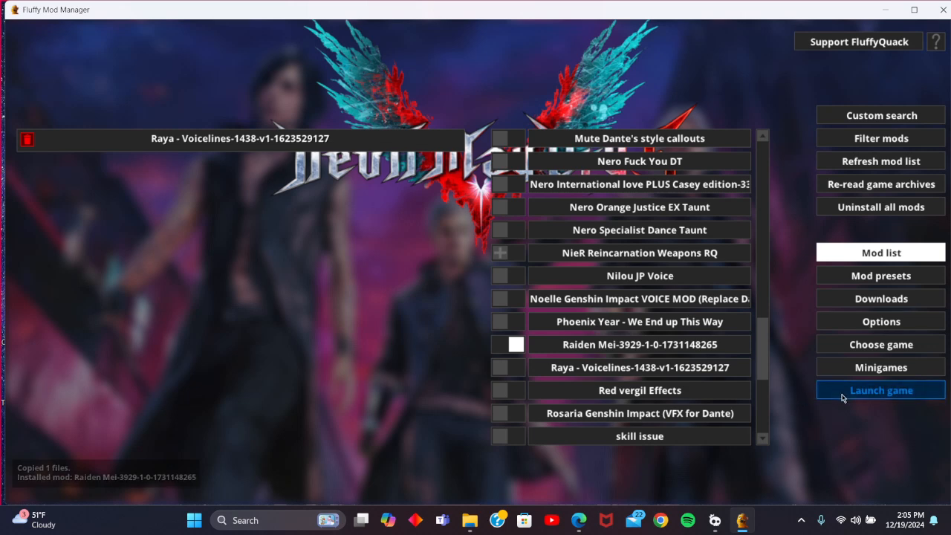
left_click(880, 390)
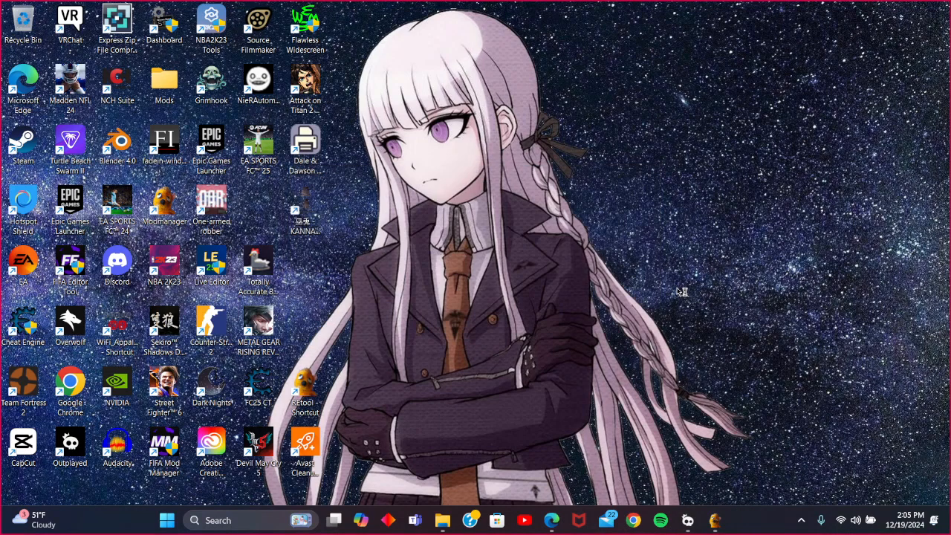
Wait on the desktop while Devil May Cry 5 loads to the login bonus notice
double_click(258, 442)
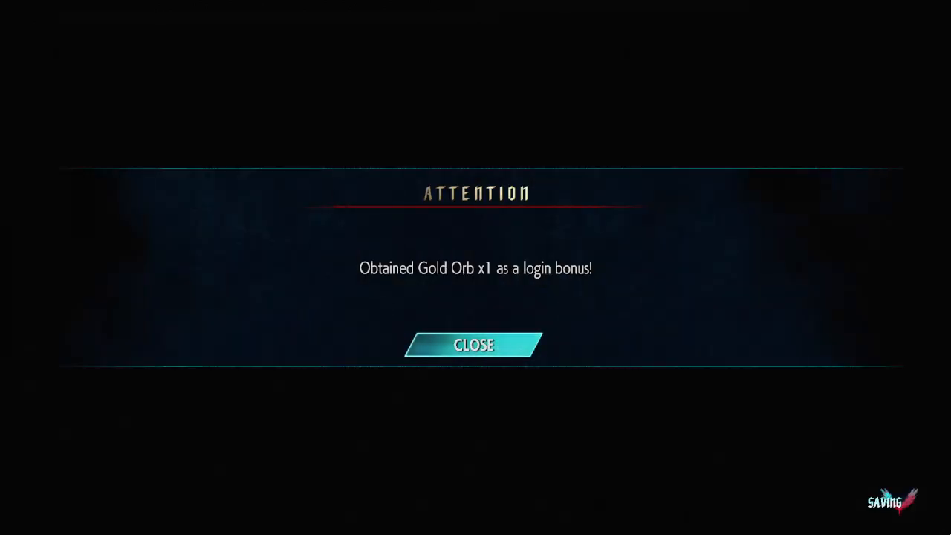
Close the one-Gold-Orb login bonus notice and cycle to the next loading tip
left_click(474, 345)
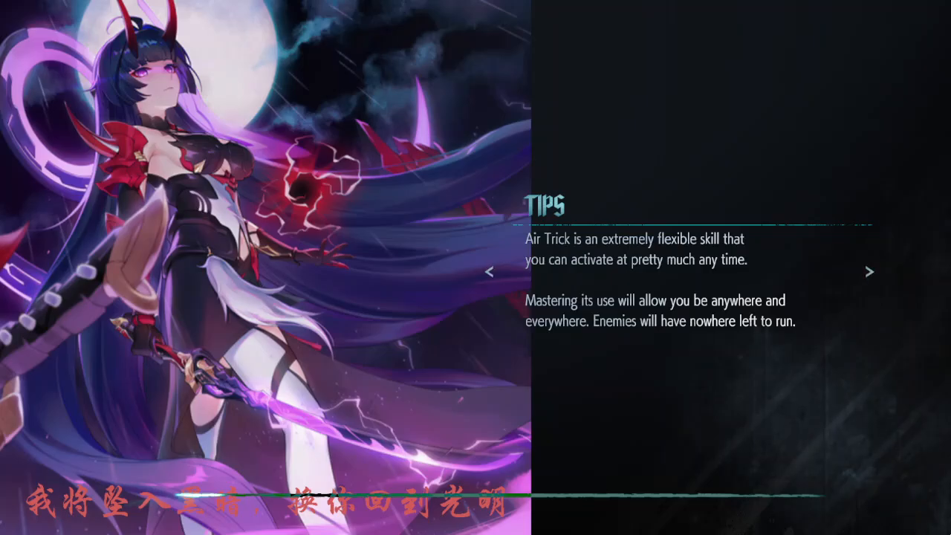
left_click(869, 272)
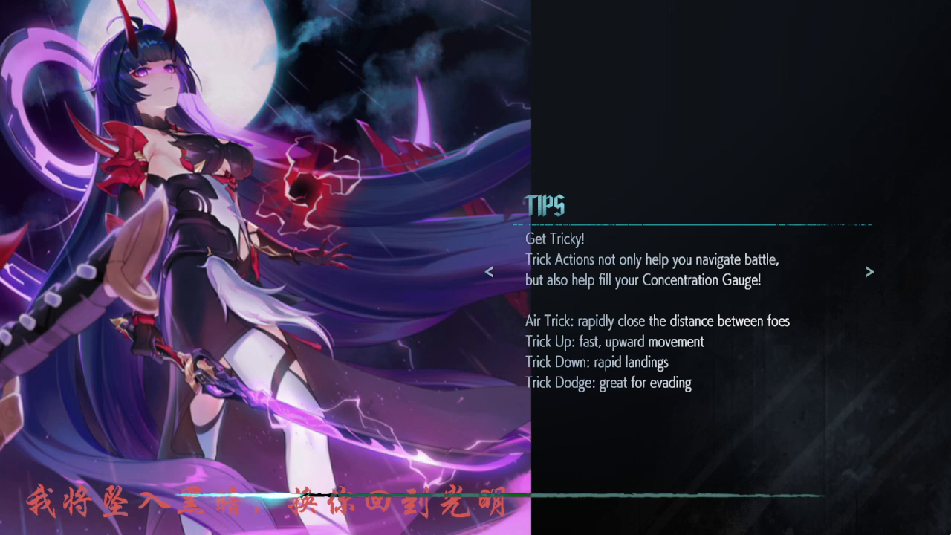